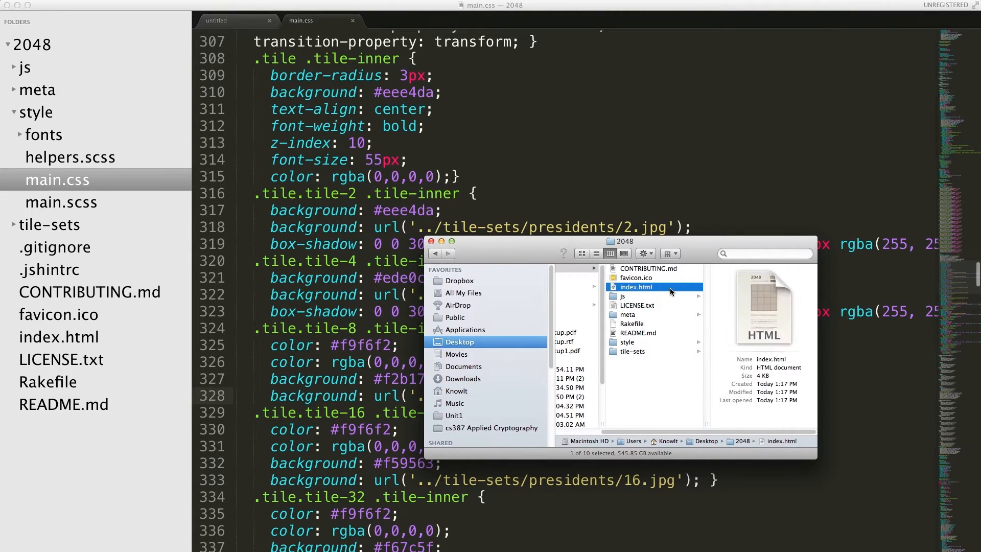
mouse_move(638, 289)
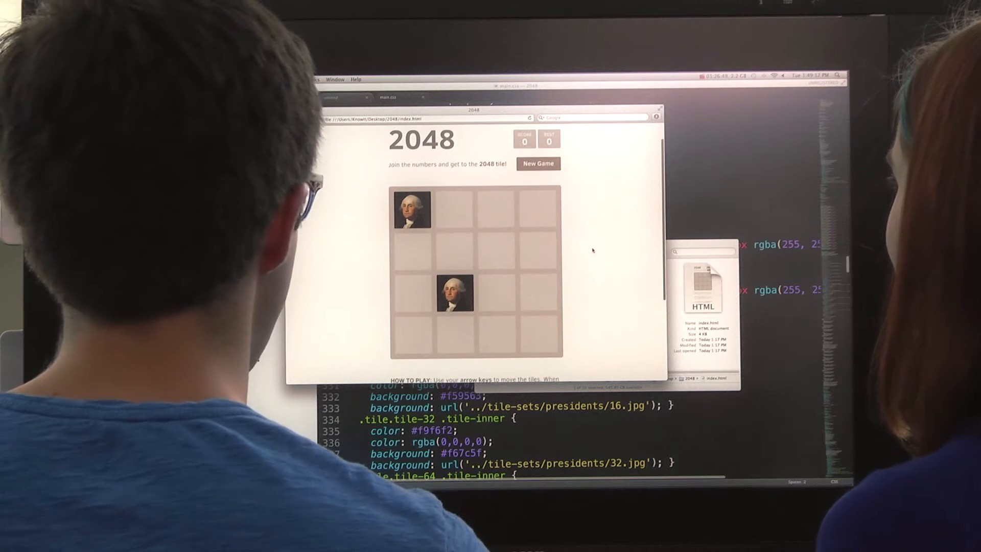
Slide the tiles down four times, merging the Washington portraits and raising the best score to 36.
key(Down)
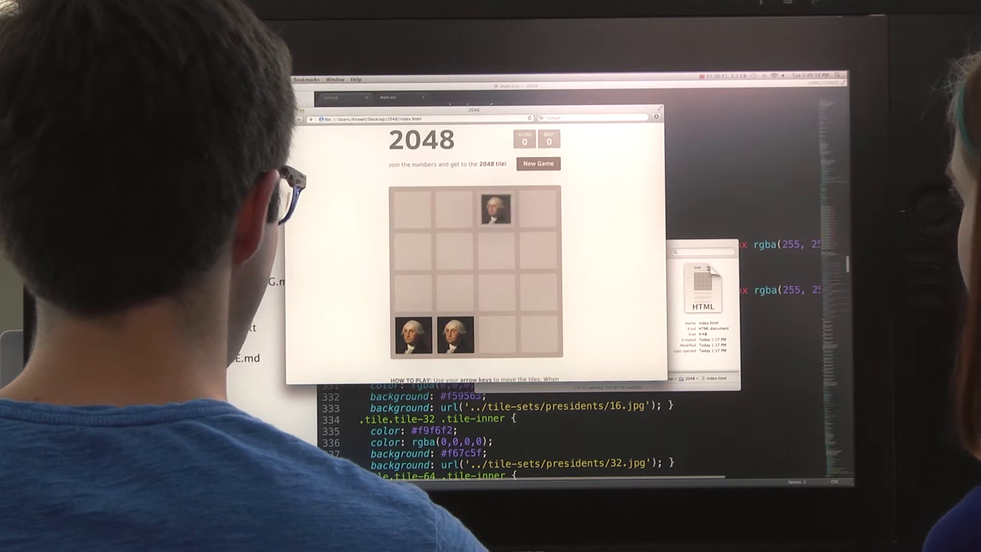
key(down)
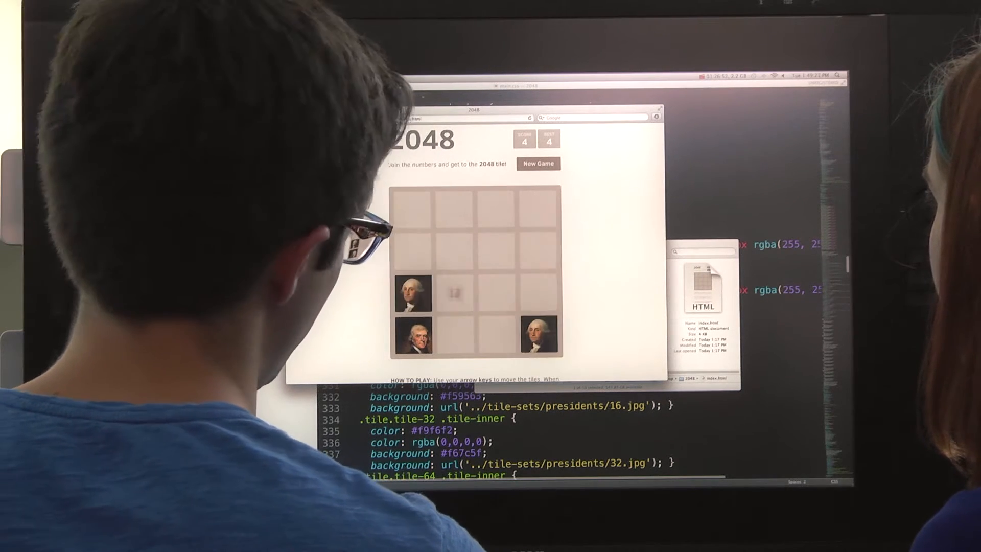
key(down)
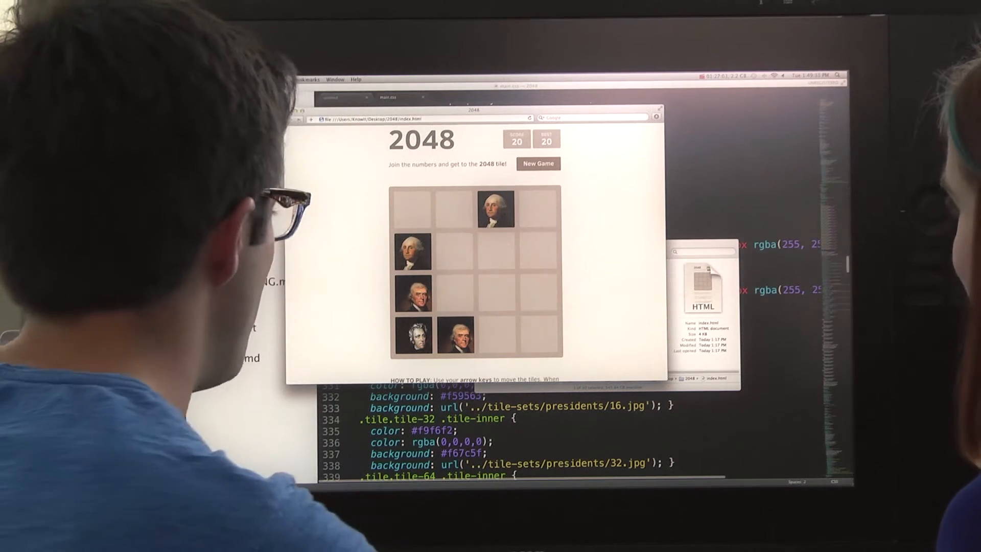
key(Down)
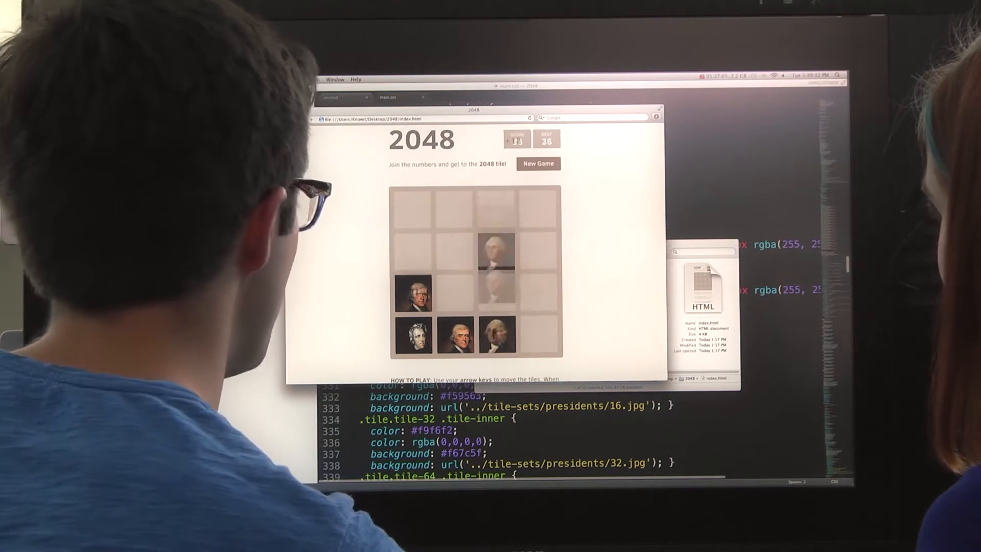